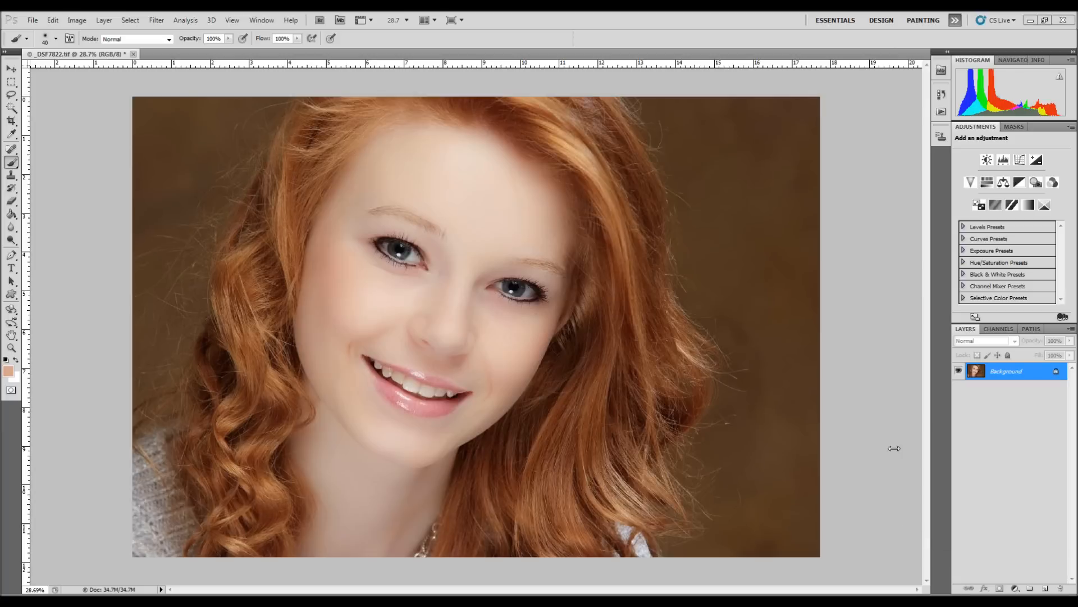
{"action": "mouse_move", "coordinate": [582, 351]}
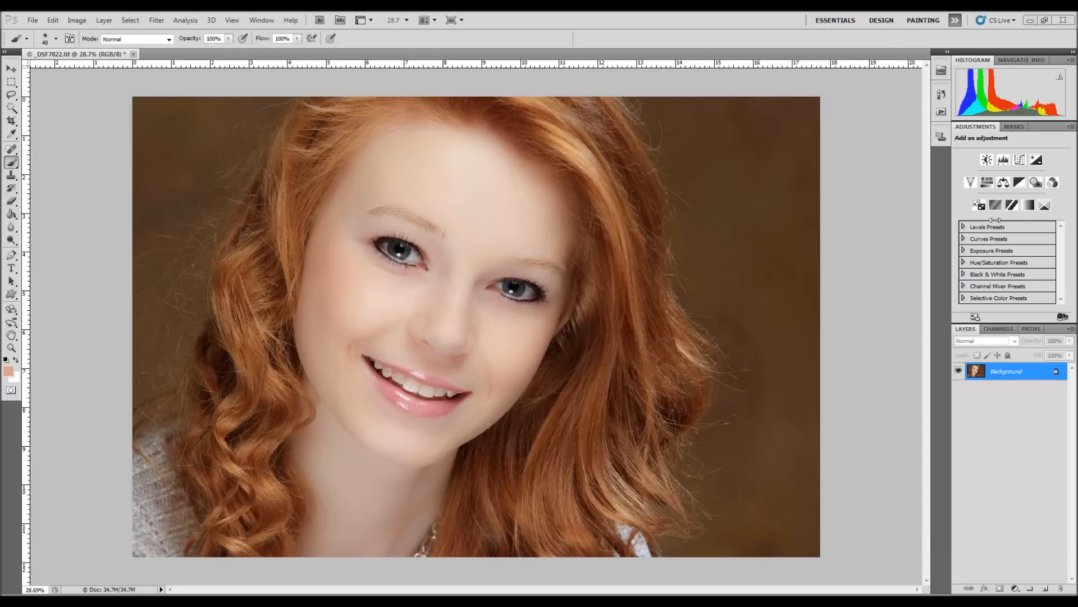
{"action": "mouse_move", "coordinate": [1045, 158]}
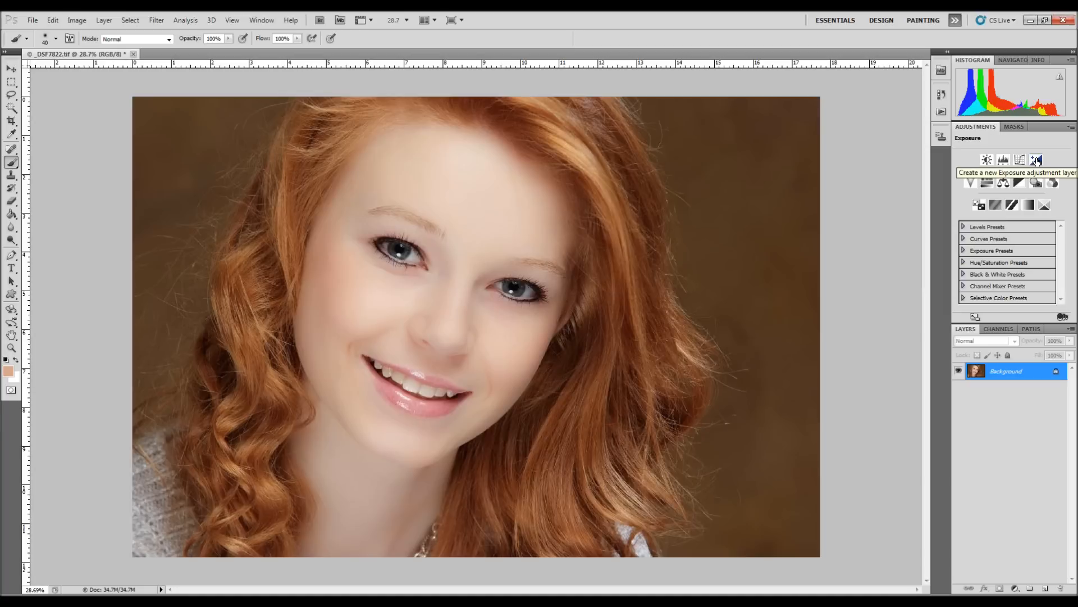
Add an Exposure adjustment layer and raise its exposure to about +2.20.
{"action": "left_click", "coordinate": [1043, 158]}
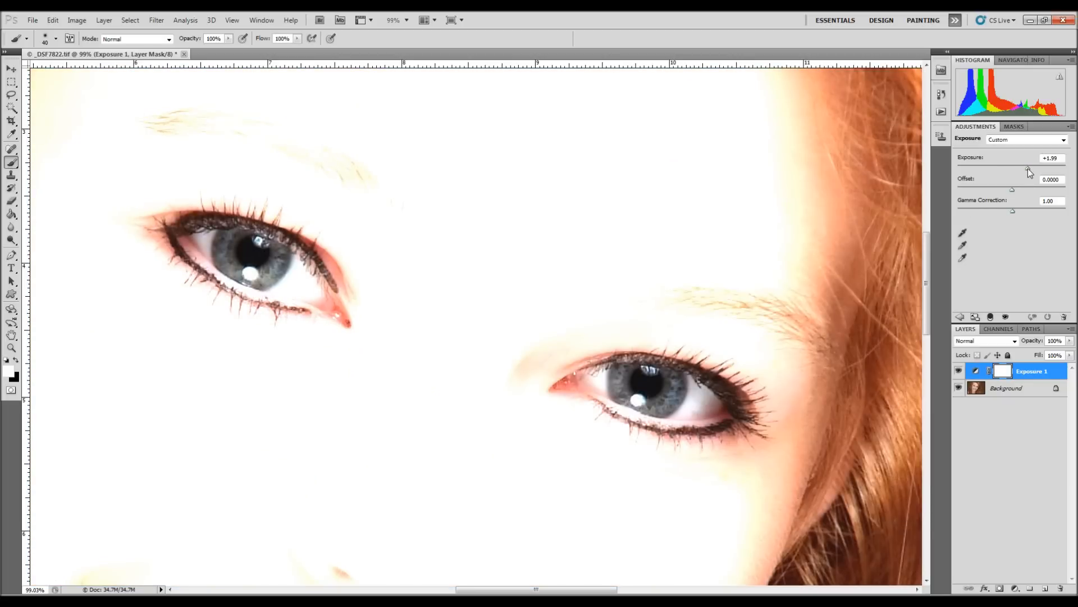
{"action": "left_click_drag", "start_coordinate": [1021, 171], "coordinate": [1028, 171]}
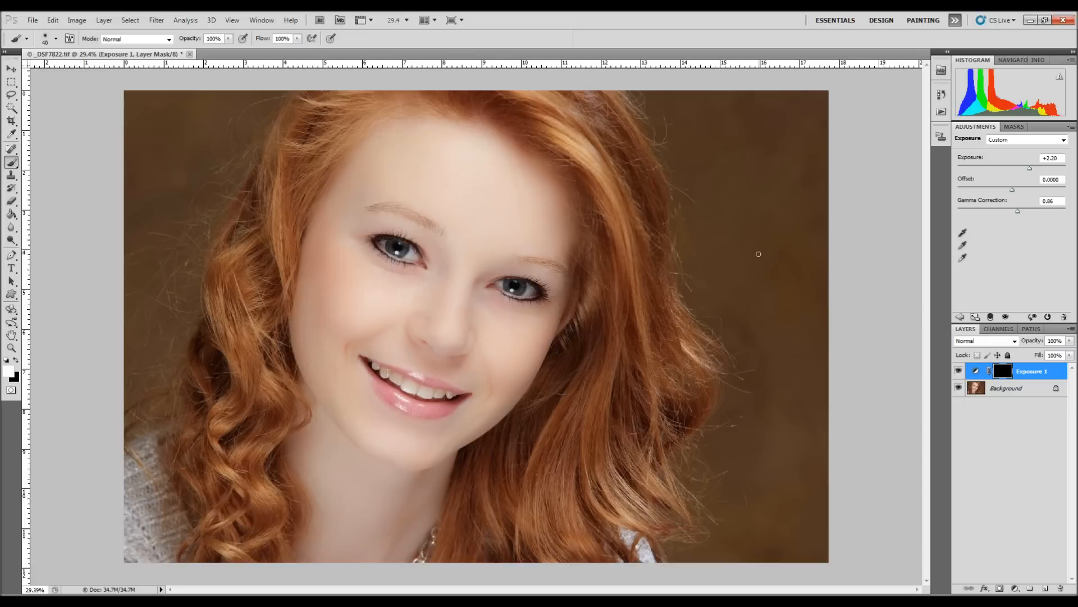
{"action": "mouse_move", "coordinate": [409, 273]}
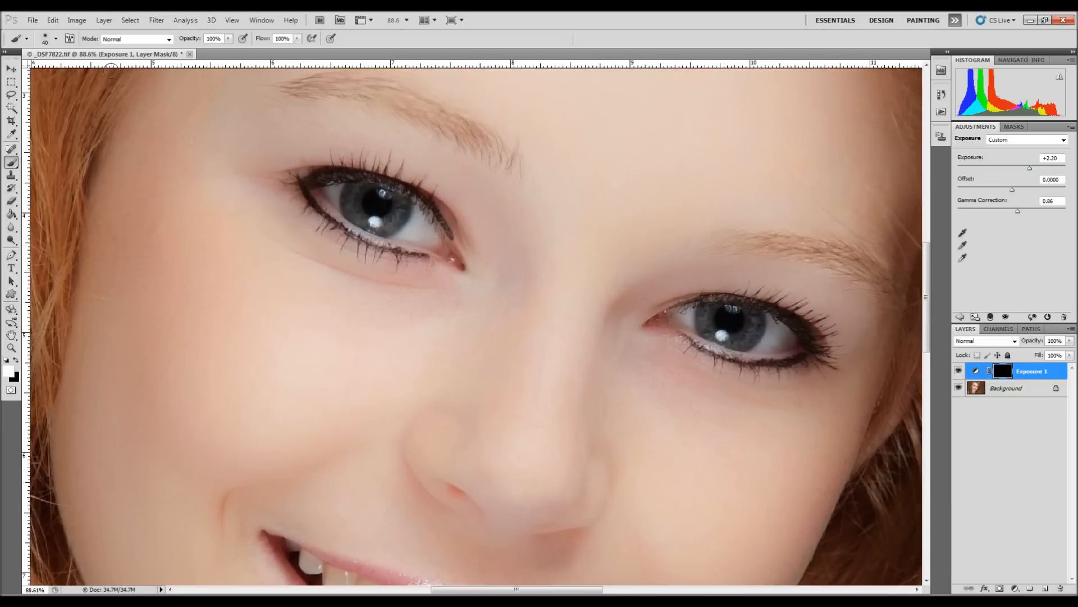
Choose a soft 40 px, 0% hardness brush and begin painting white over the left iris.
{"action": "left_click", "coordinate": [55, 39]}
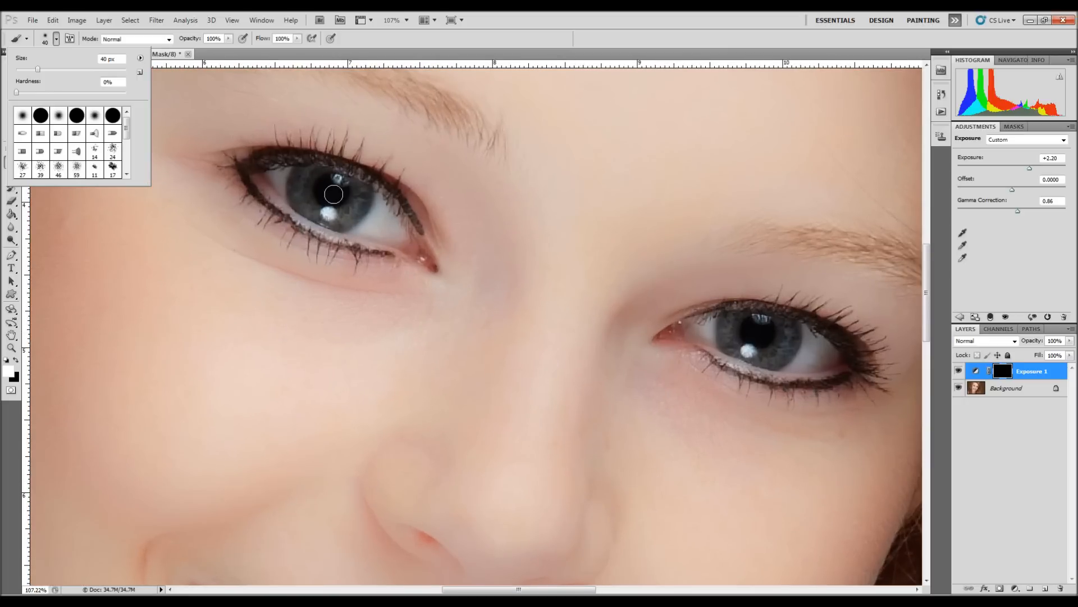
{"action": "left_click_drag", "start_coordinate": [333, 195], "coordinate": [363, 202]}
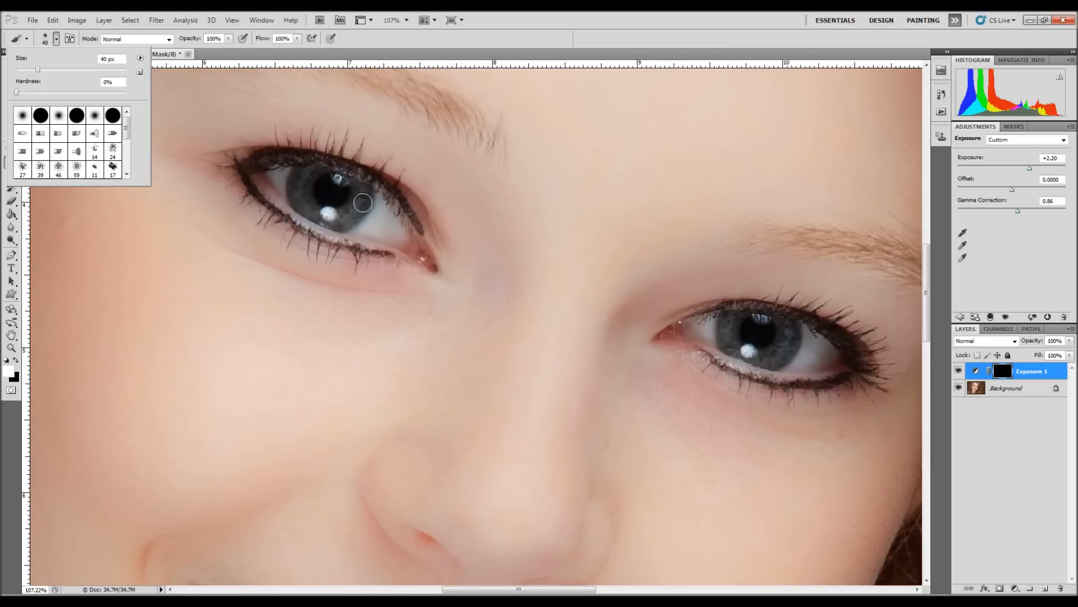
{"action": "mouse_move", "coordinate": [310, 189]}
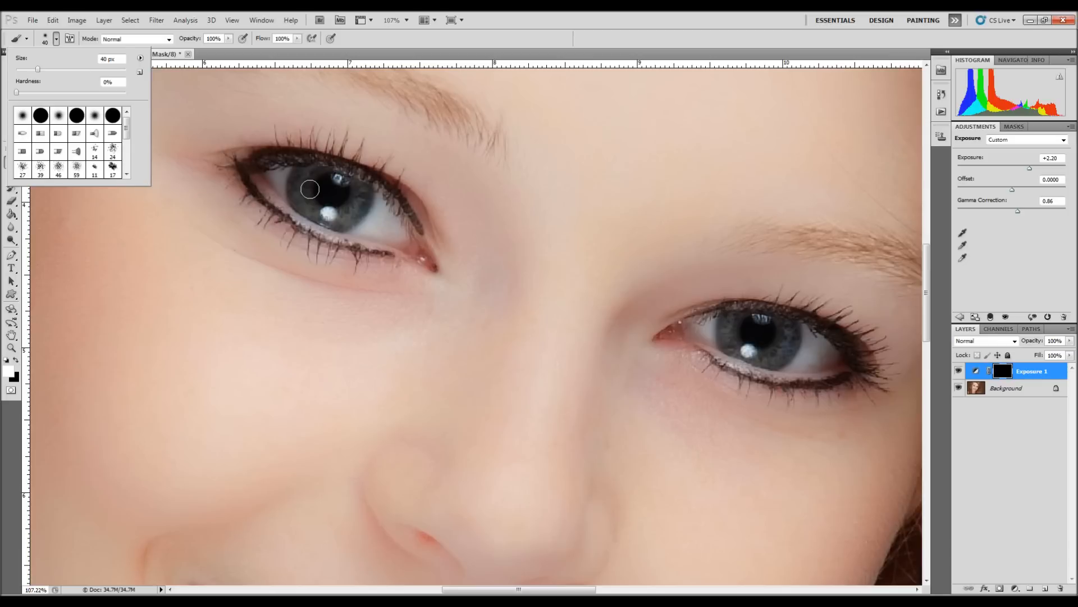
{"action": "mouse_move", "coordinate": [304, 182]}
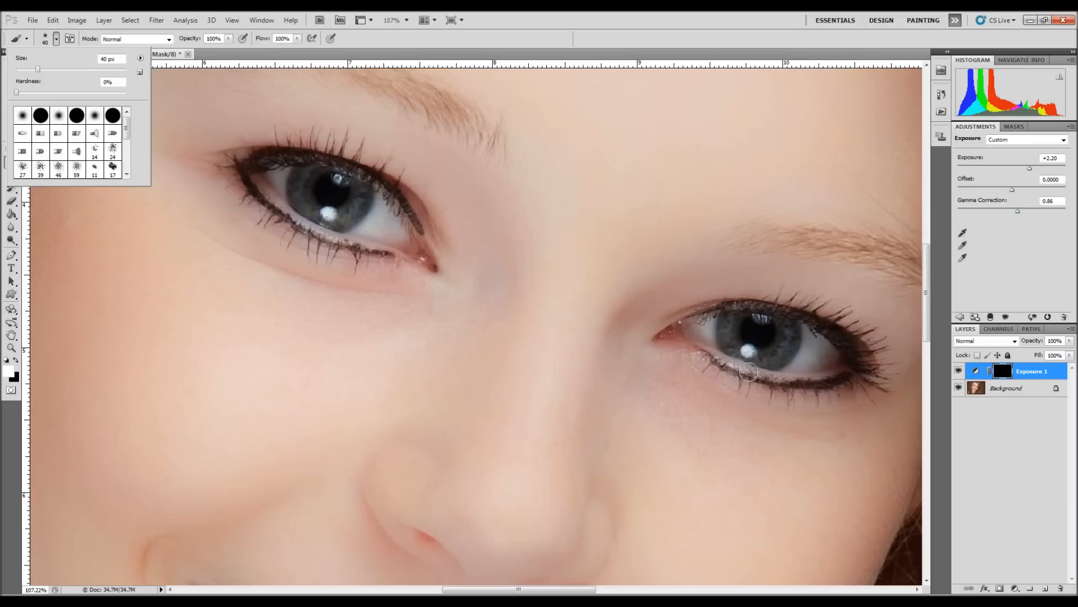
{"action": "mouse_move", "coordinate": [330, 232]}
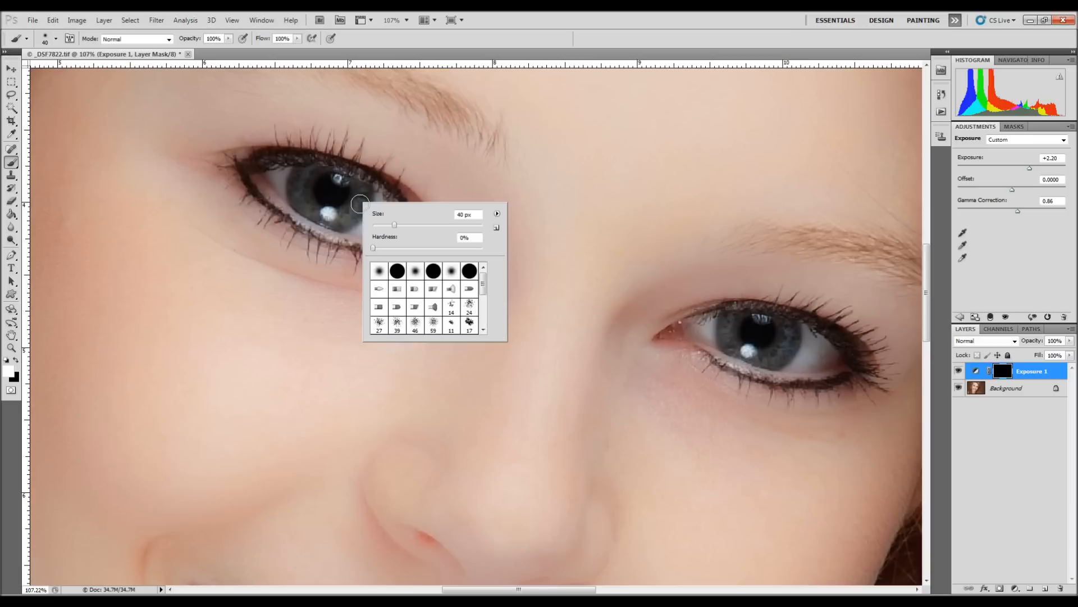
Confirm the brush settings and finish brightening the left iris on the mask.
{"action": "left_click", "coordinate": [304, 181]}
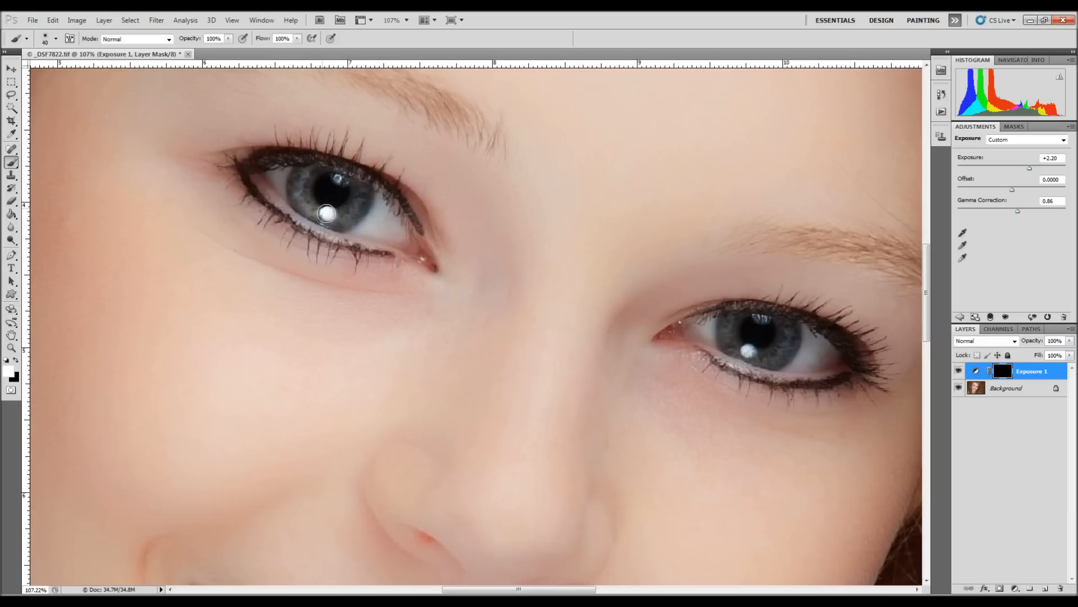
{"action": "left_click_drag", "start_coordinate": [324, 213], "coordinate": [357, 196]}
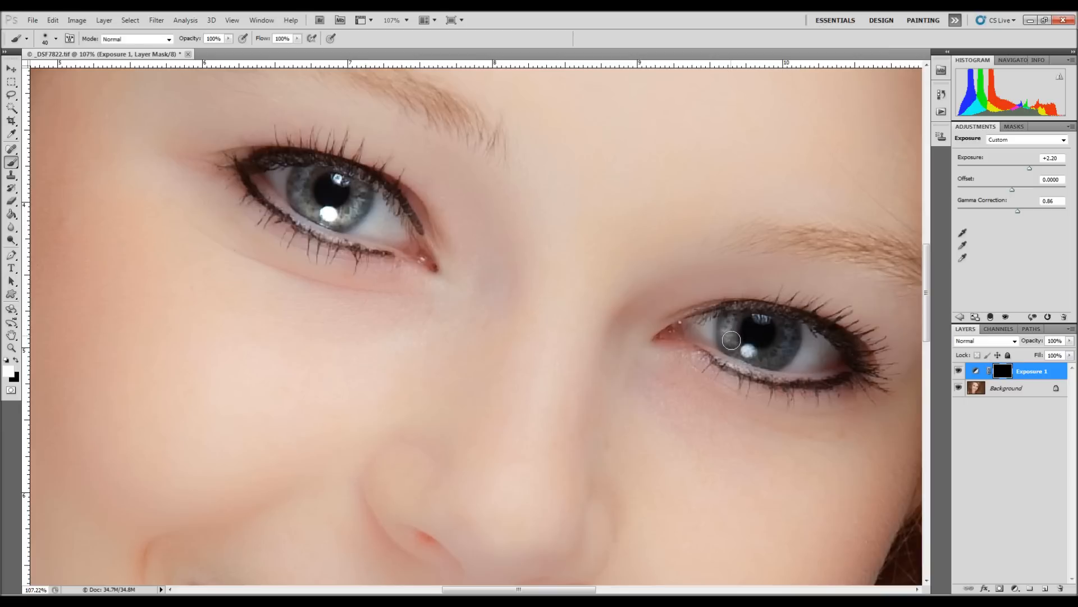
Paint white on the mask over the right iris to brighten it.
{"action": "left_click_drag", "start_coordinate": [731, 339], "coordinate": [767, 356]}
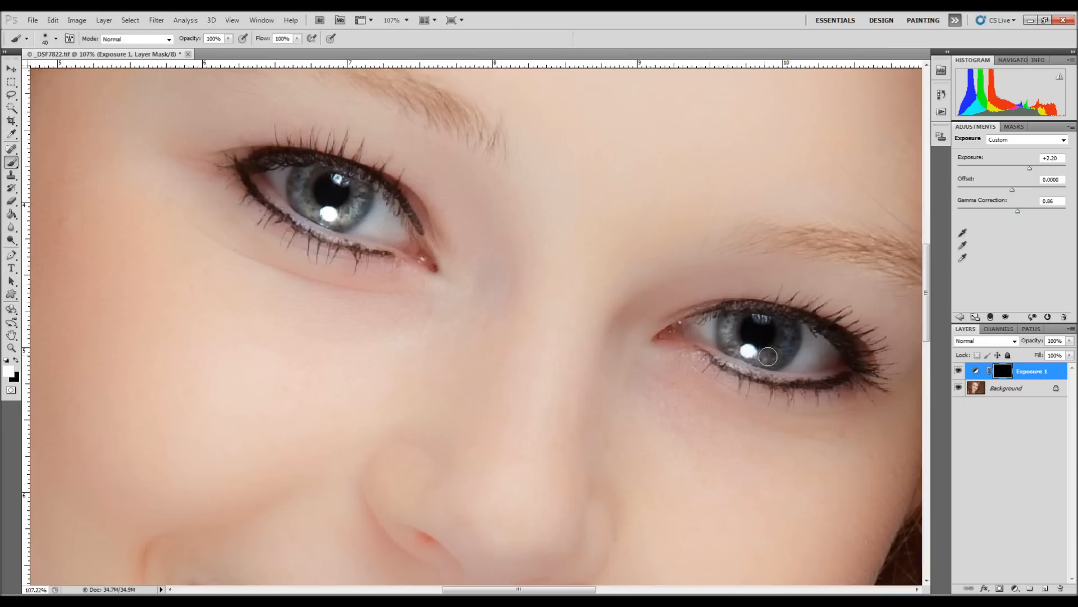
{"action": "left_click_drag", "start_coordinate": [767, 356], "coordinate": [789, 336]}
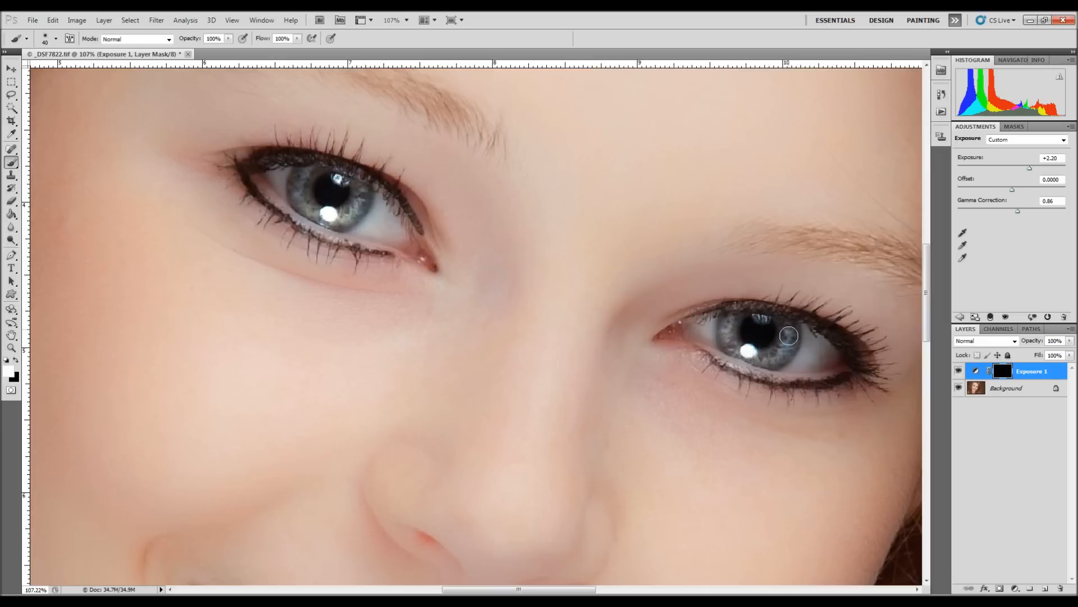
{"action": "mouse_move", "coordinate": [773, 355]}
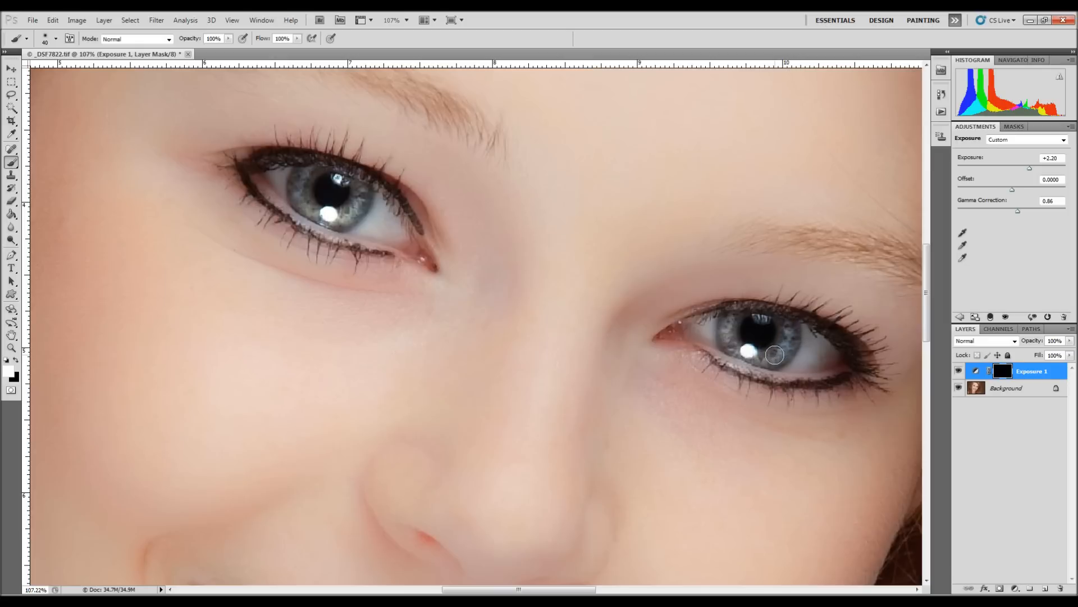
{"action": "mouse_move", "coordinate": [762, 344]}
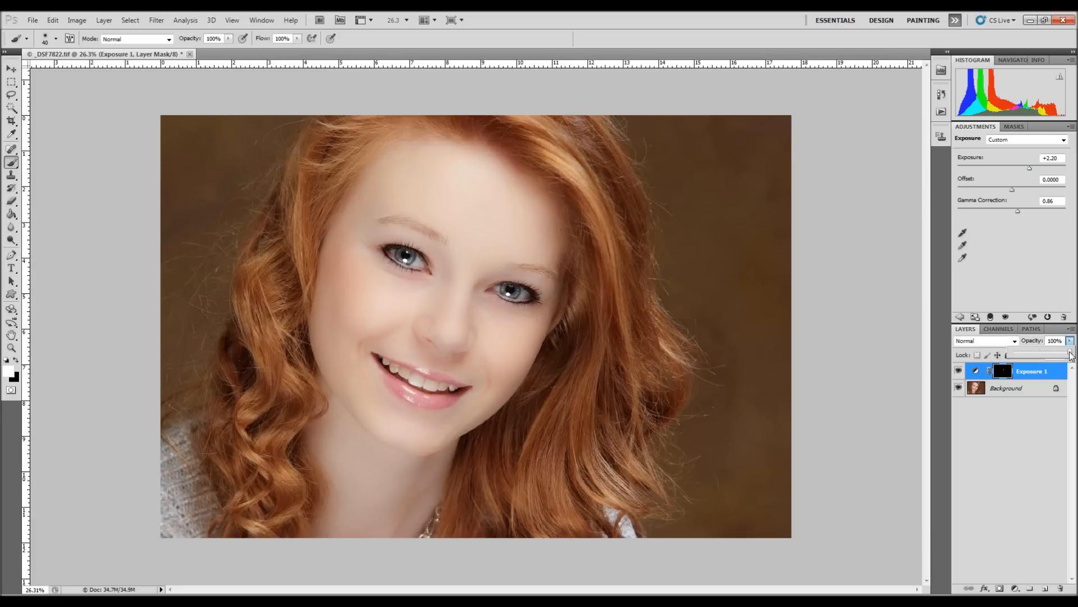
Lower the Exposure 1 layer's opacity to 50%.
{"action": "left_click_drag", "start_coordinate": [1069, 347], "coordinate": [1043, 355]}
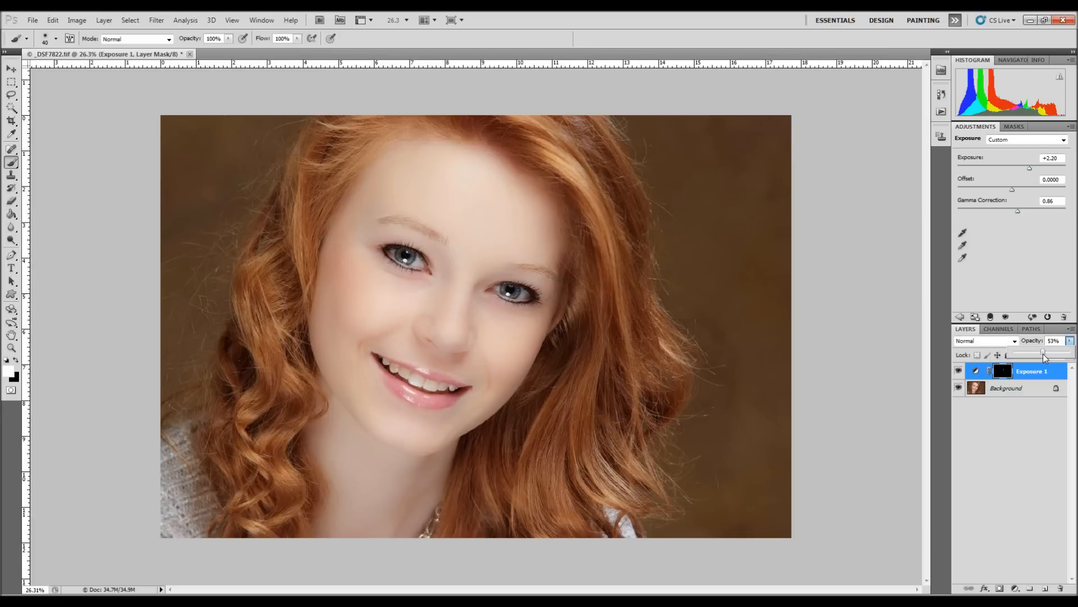
{"action": "left_click_drag", "start_coordinate": [1044, 351], "coordinate": [1040, 350]}
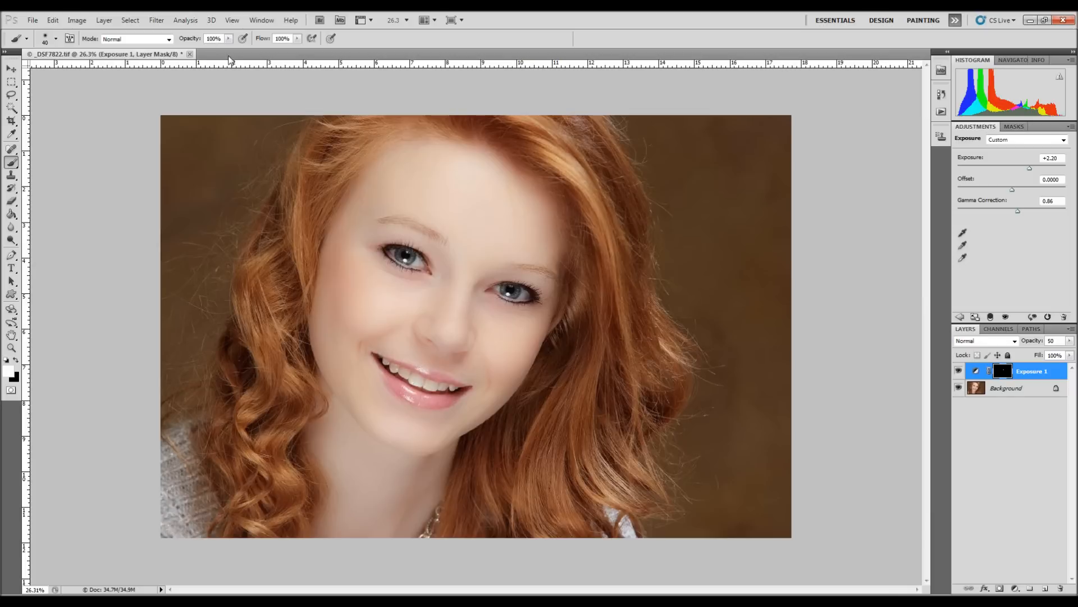
{"action": "mouse_move", "coordinate": [501, 306]}
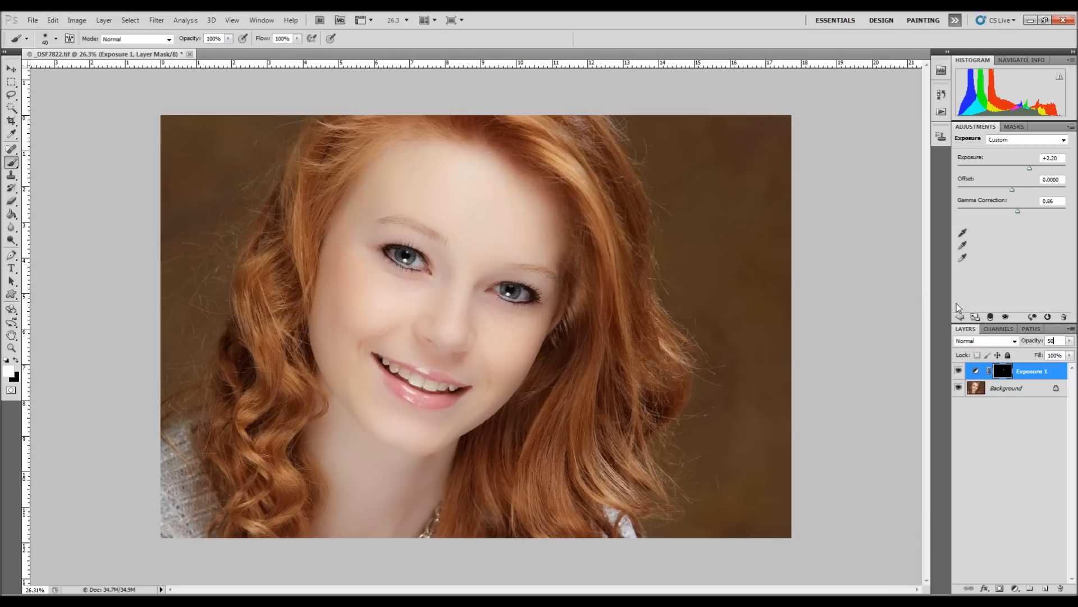
{"action": "mouse_move", "coordinate": [750, 374]}
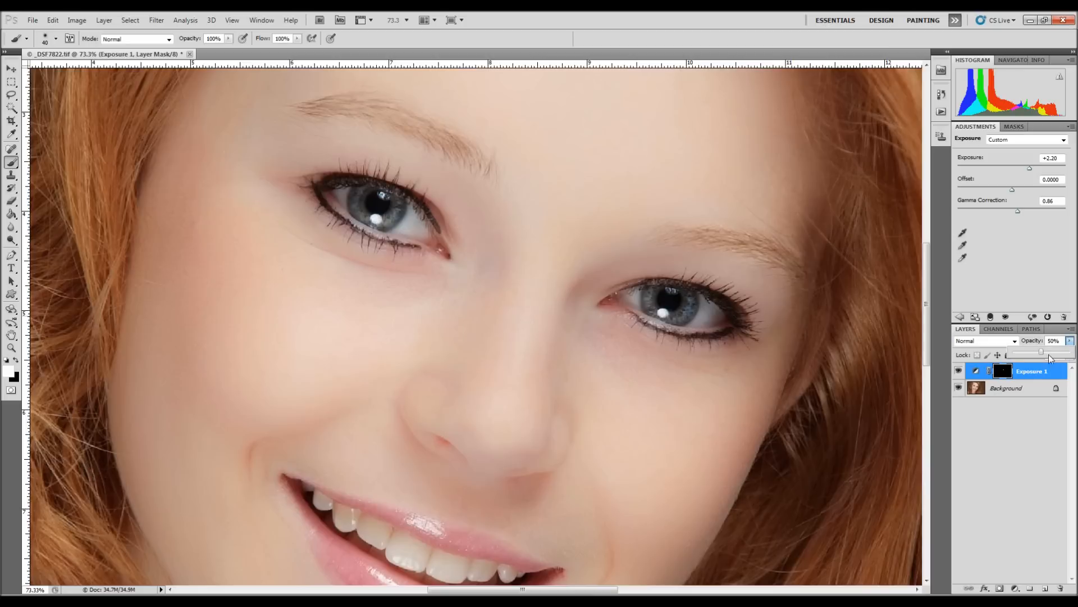
Try the Exposure layer at opacities from about 29% to 88%, then settle back on 50%.
{"action": "left_click_drag", "start_coordinate": [1046, 352], "coordinate": [1026, 351]}
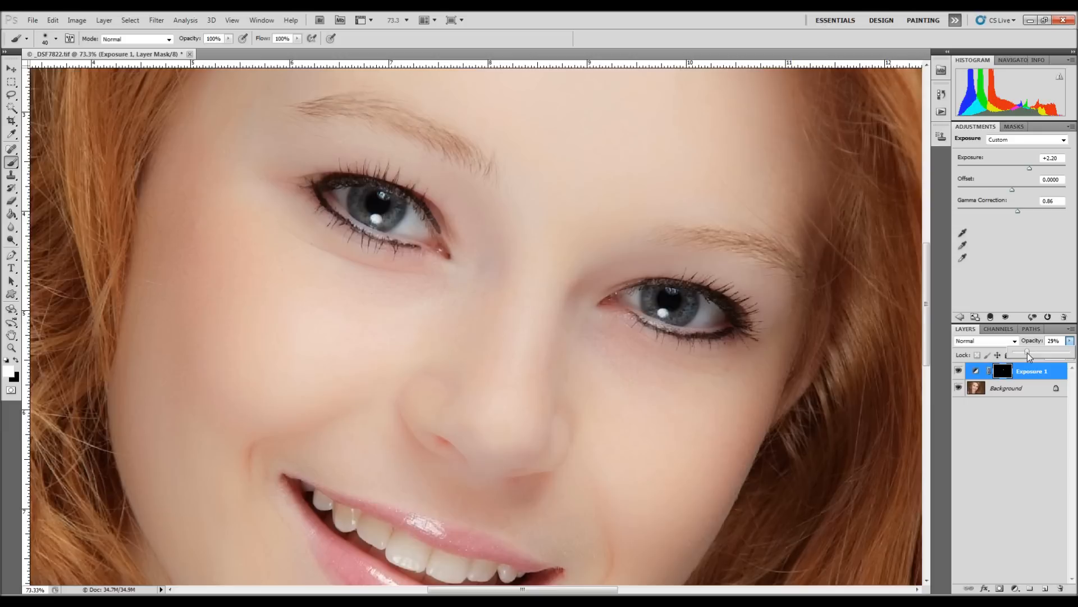
{"action": "left_click_drag", "start_coordinate": [1028, 354], "coordinate": [1037, 354]}
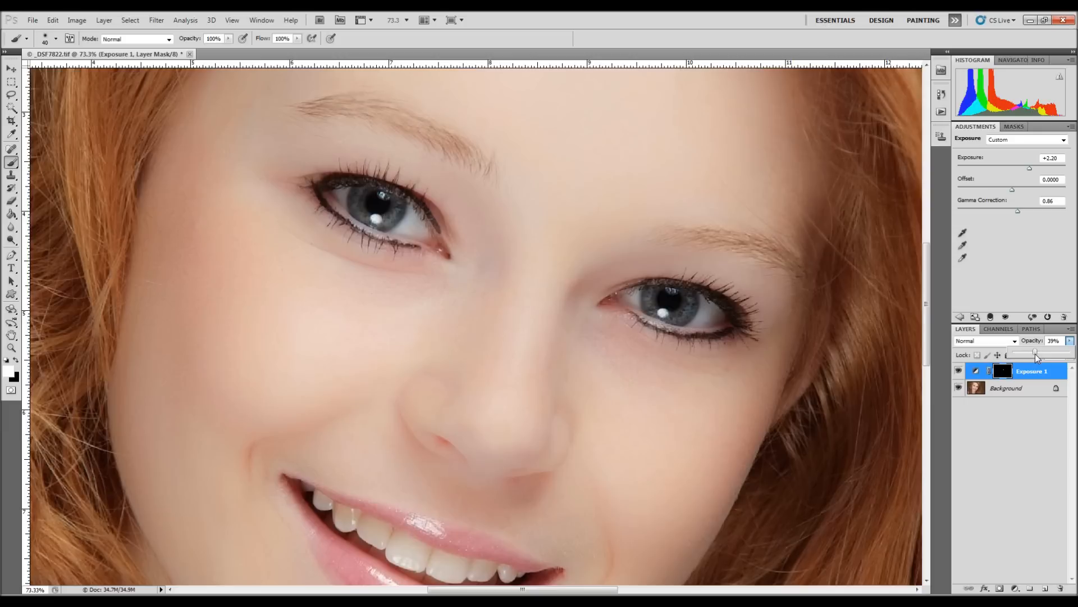
{"action": "left_click_drag", "start_coordinate": [1035, 356], "coordinate": [1044, 356]}
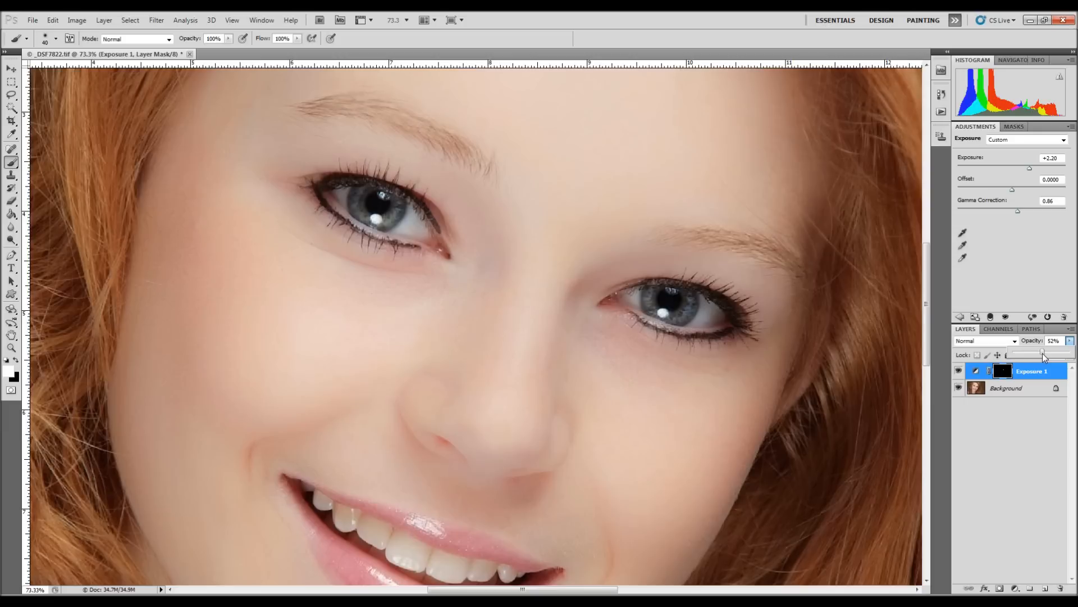
{"action": "left_click_drag", "start_coordinate": [1042, 354], "coordinate": [1064, 354]}
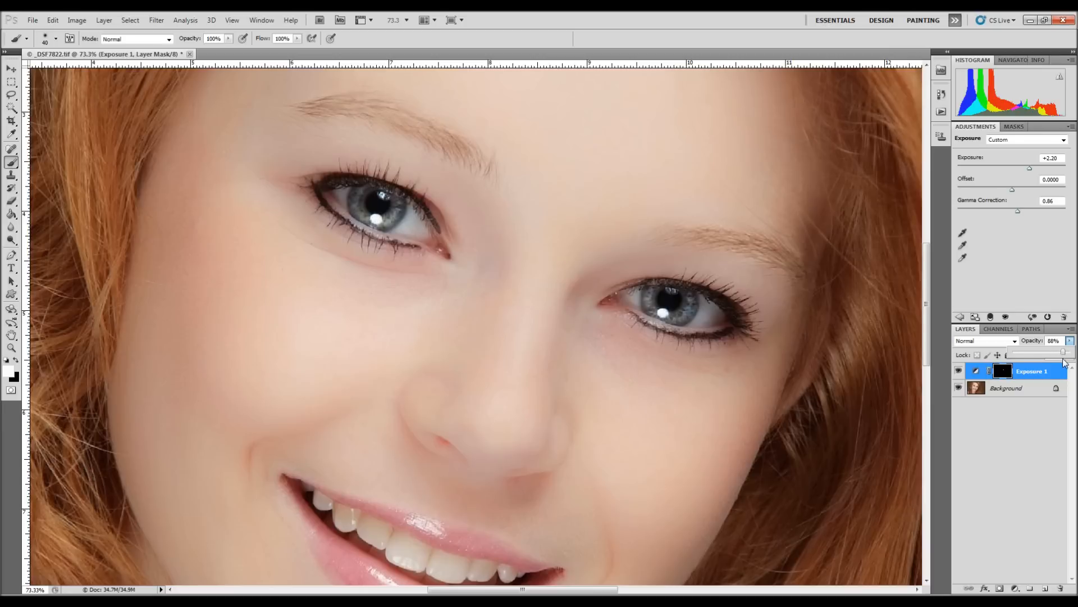
{"action": "left_click", "coordinate": [1066, 353]}
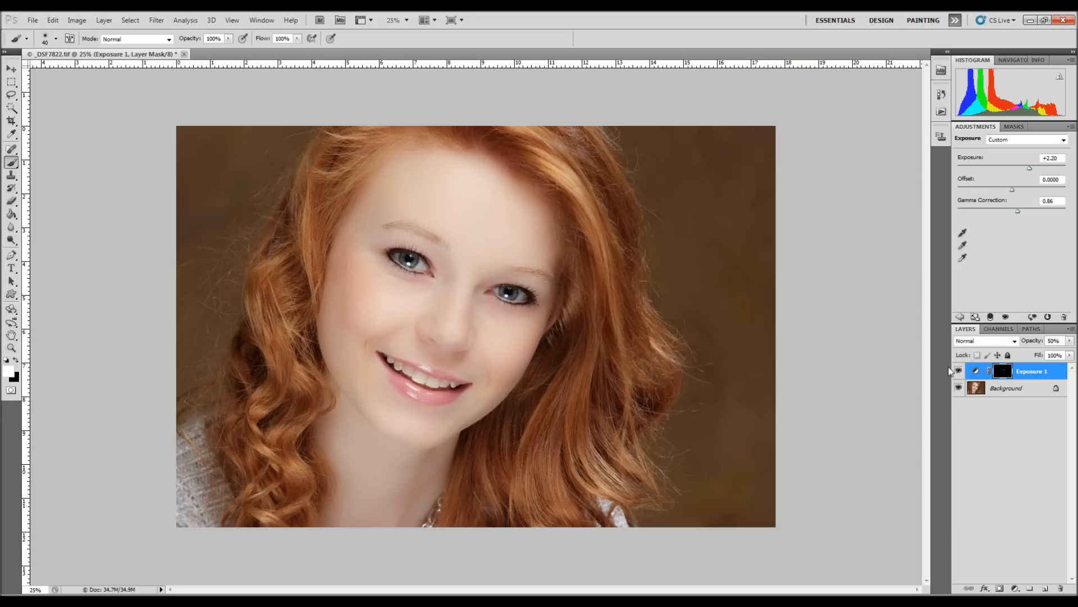
{"action": "mouse_move", "coordinate": [1059, 288]}
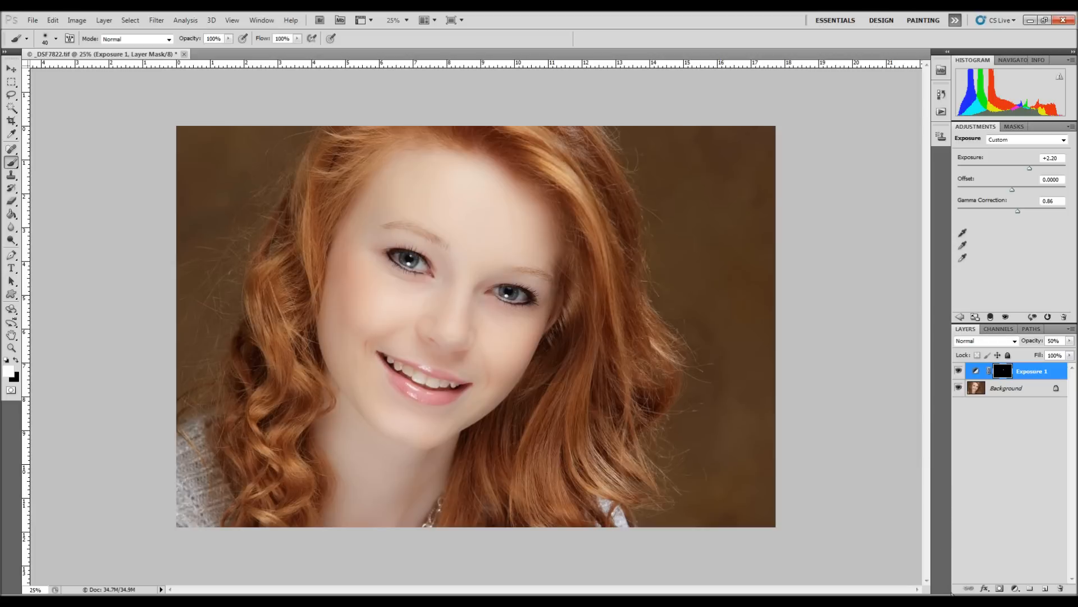
{"action": "mouse_move", "coordinate": [890, 227]}
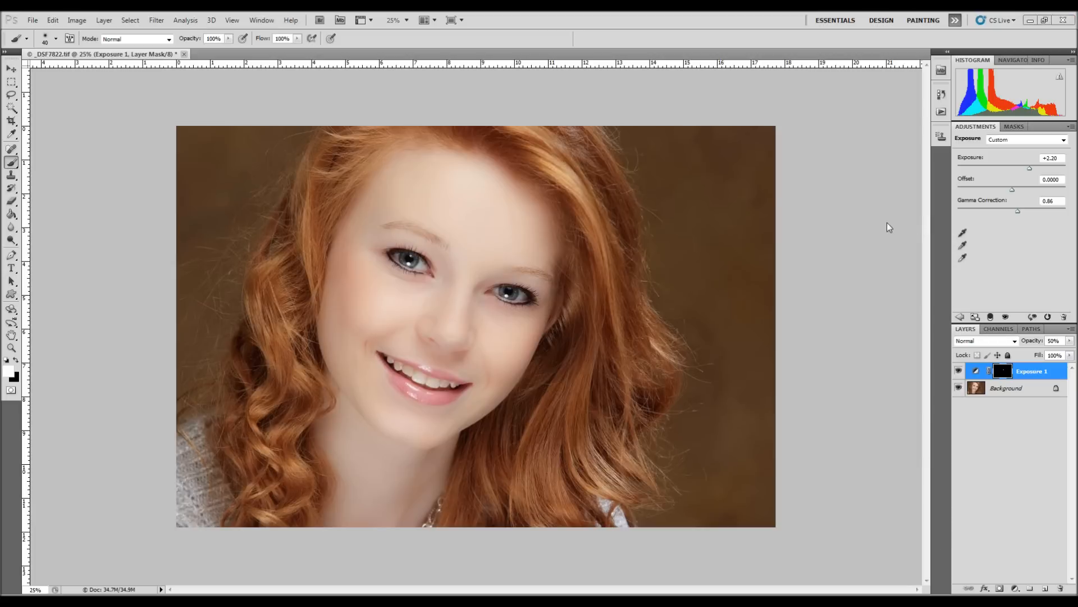
{"action": "mouse_move", "coordinate": [896, 311]}
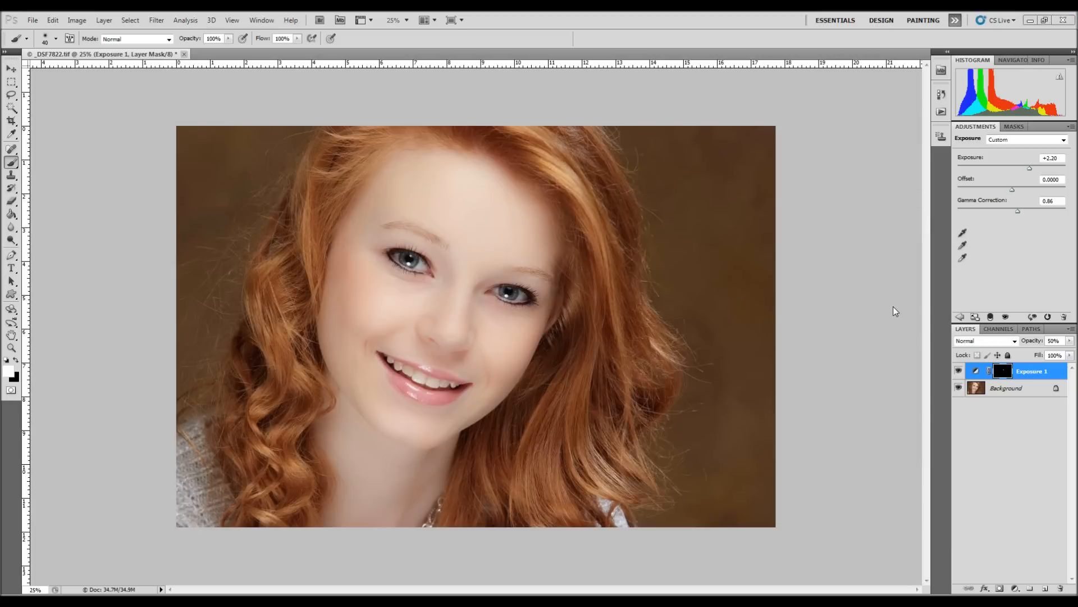